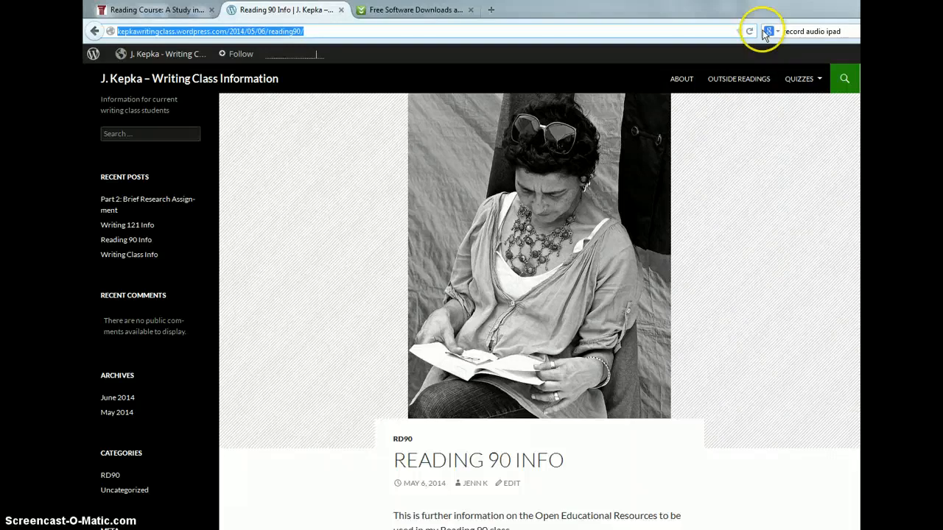
mouse_move(805, 136)
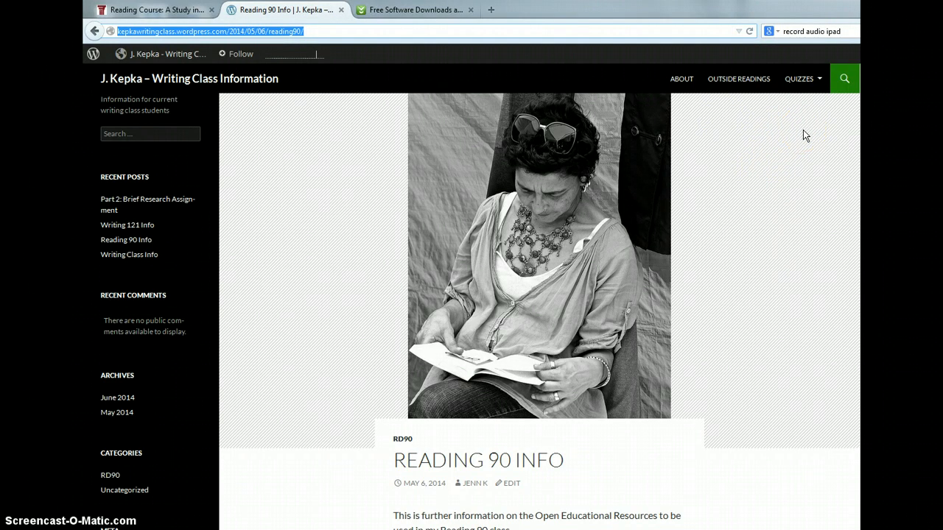
mouse_move(720, 367)
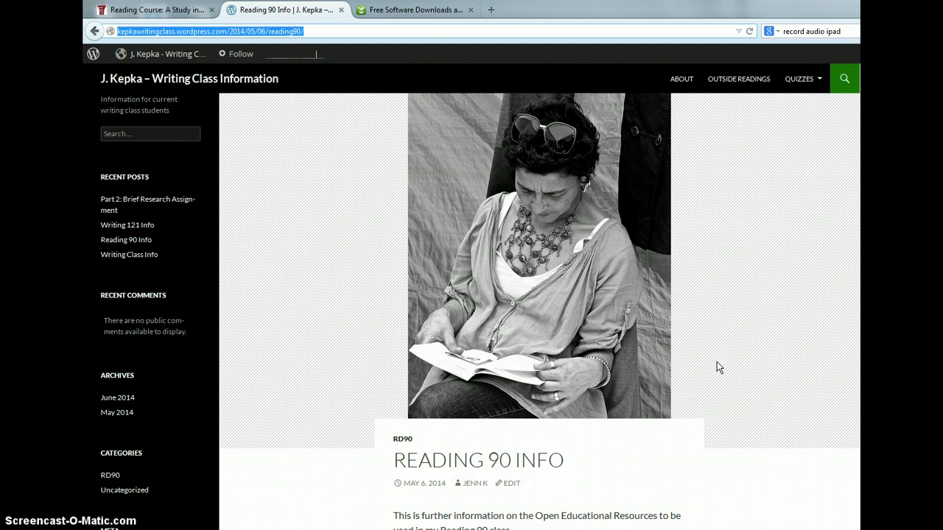
mouse_move(783, 299)
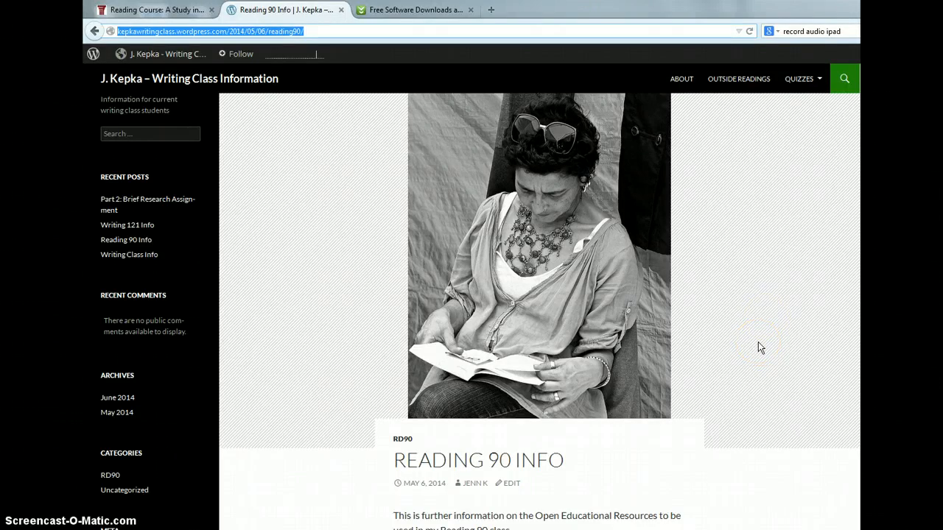
scroll("down", 3)
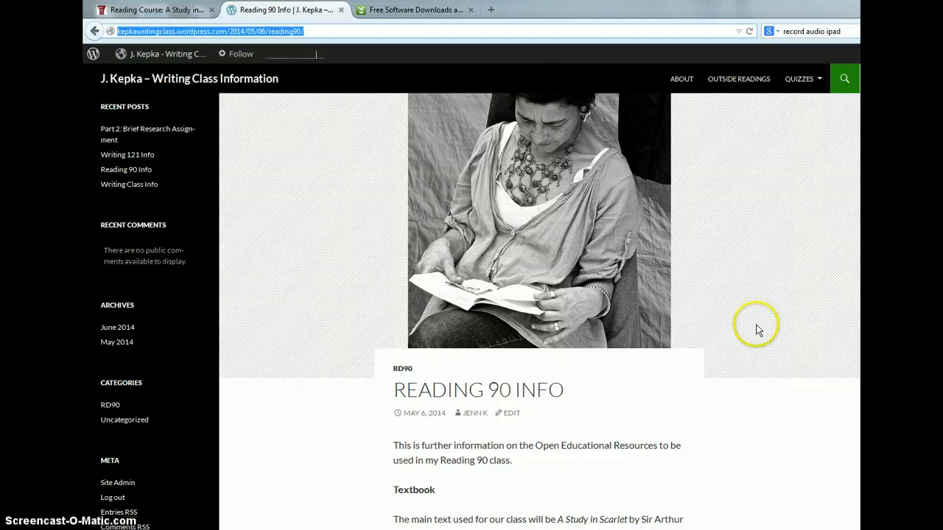
scroll("down", 3)
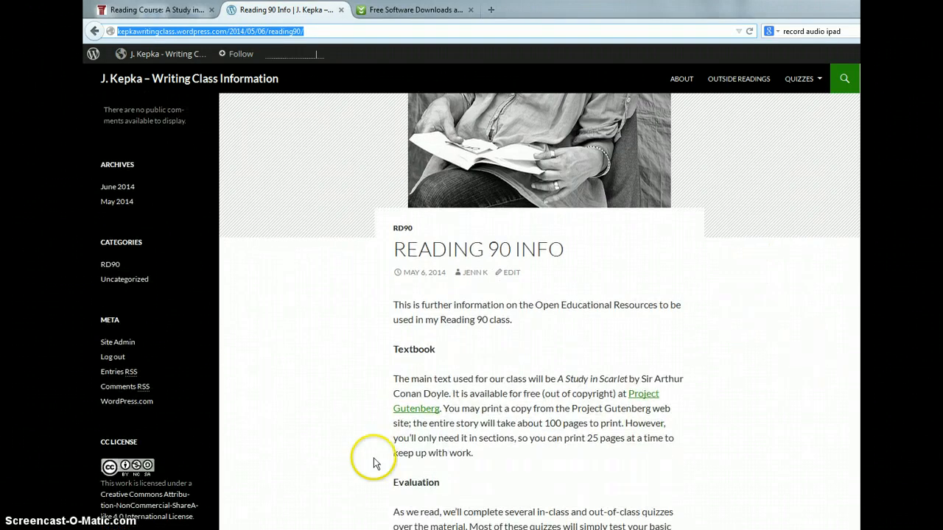
mouse_move(600, 462)
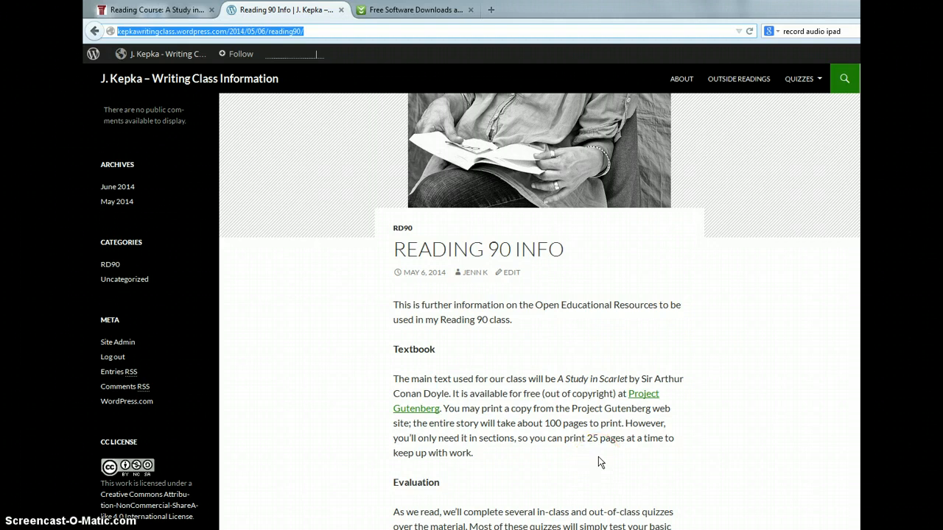
scroll("down", 3)
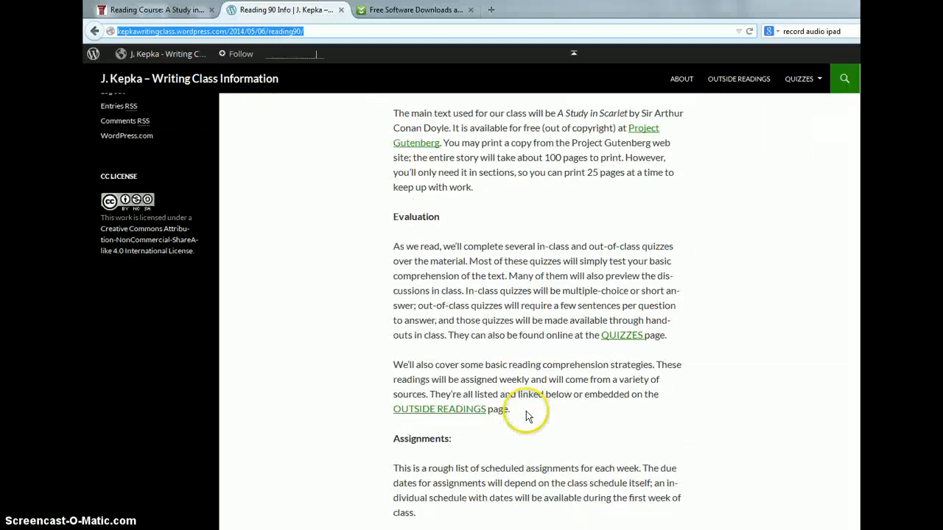
scroll("down", 3)
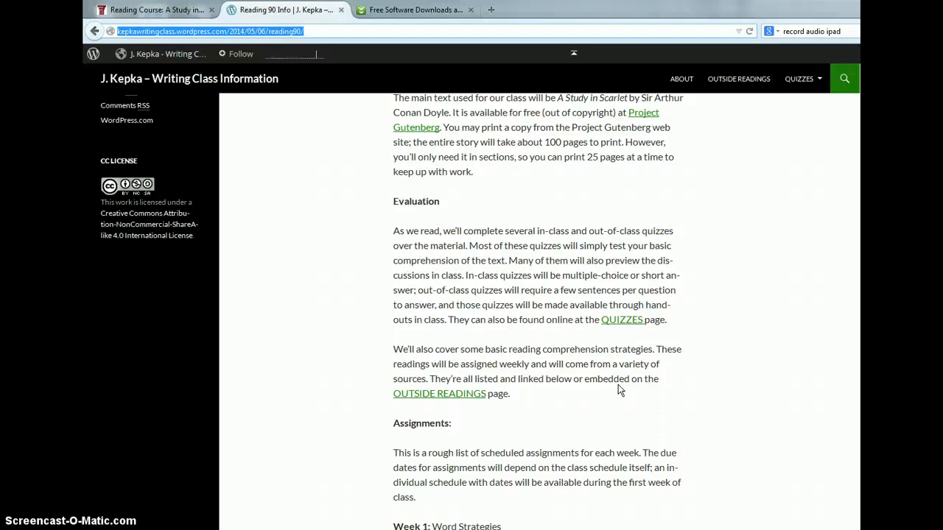
scroll("down", 3)
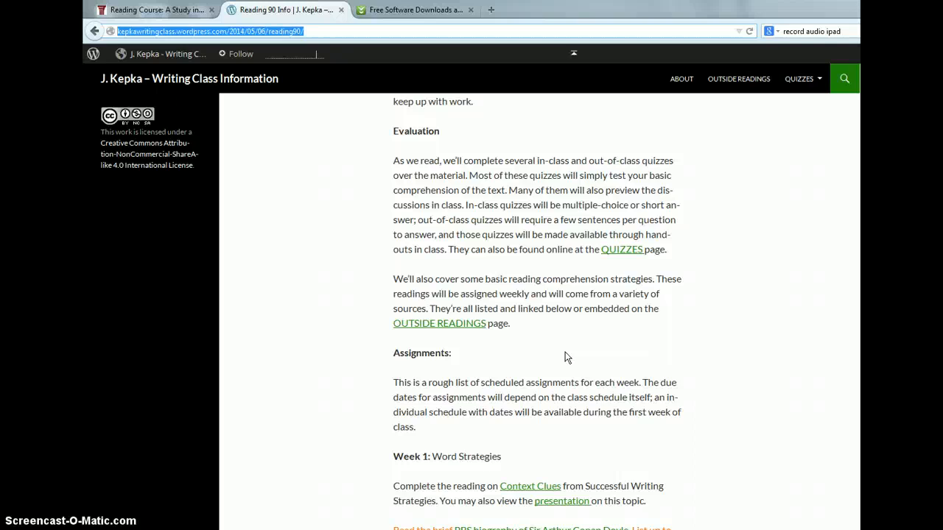
scroll("down", 3)
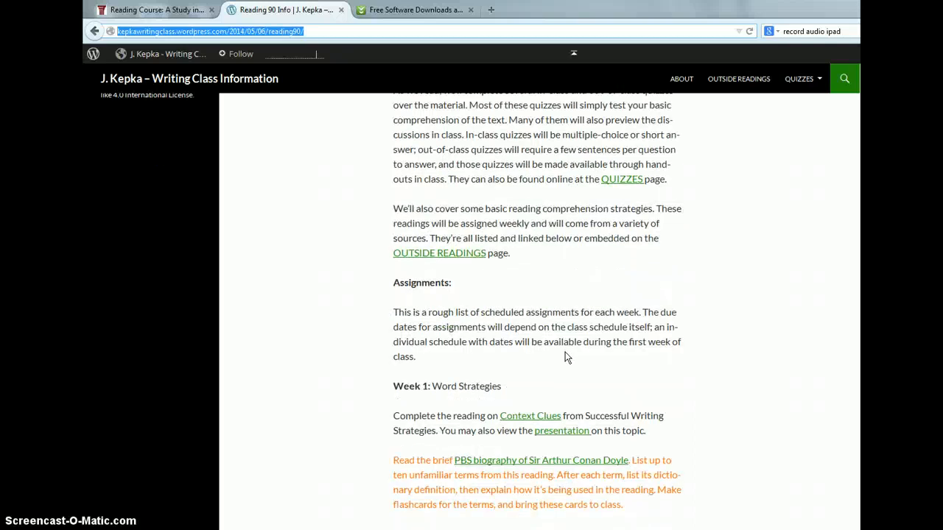
scroll("down", 3)
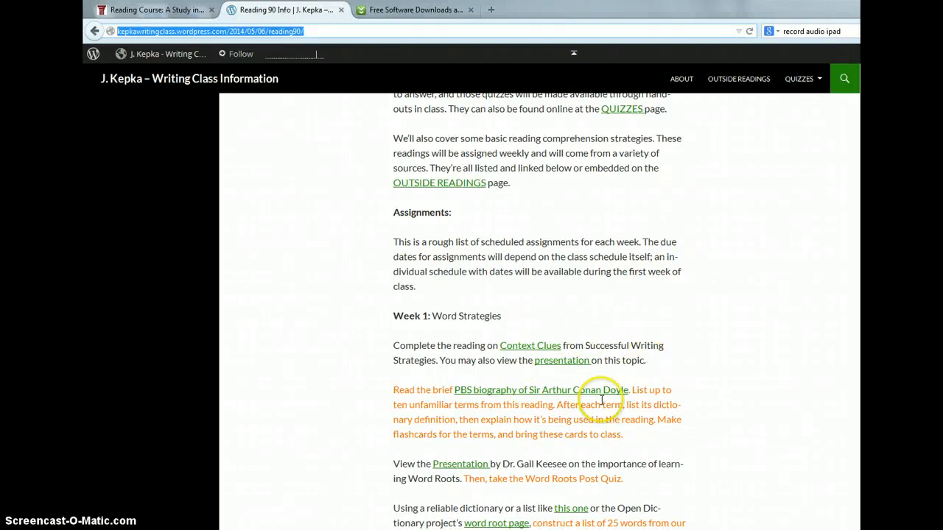
scroll("down", 3)
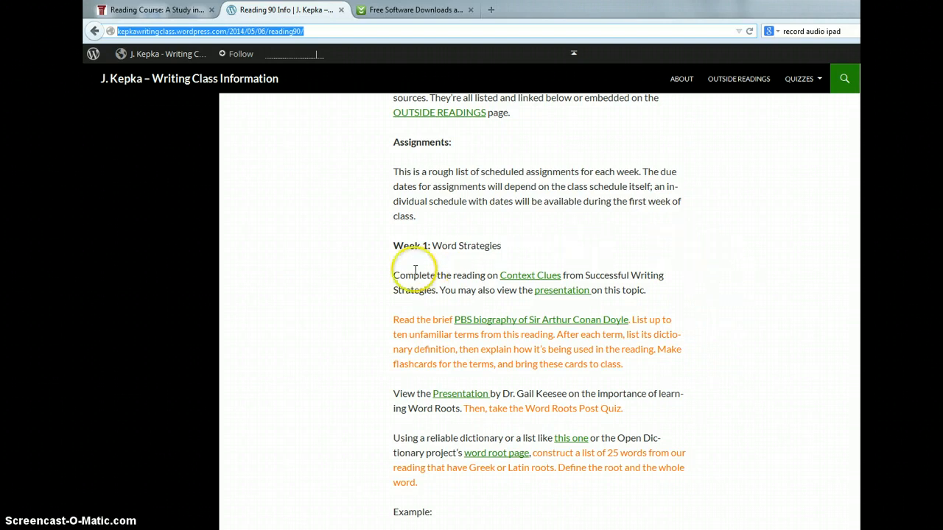
scroll("down", 3)
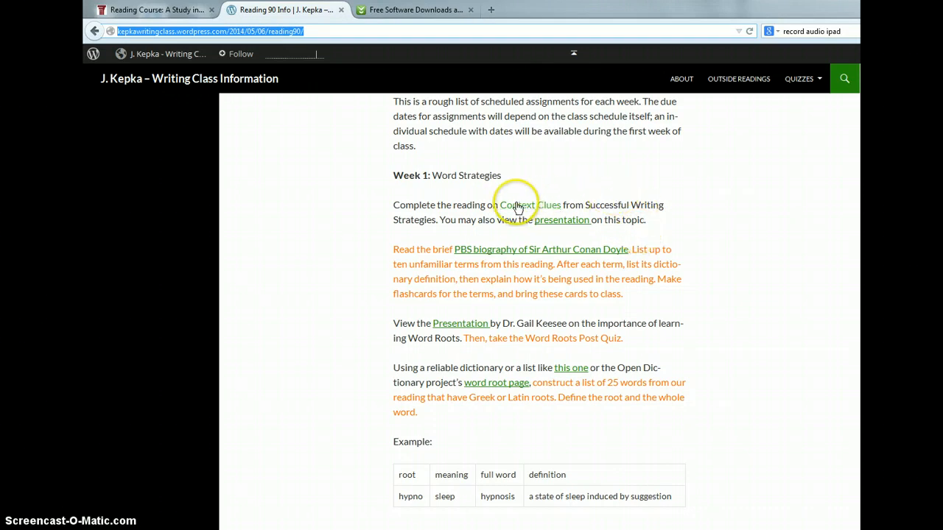
scroll("down", 3)
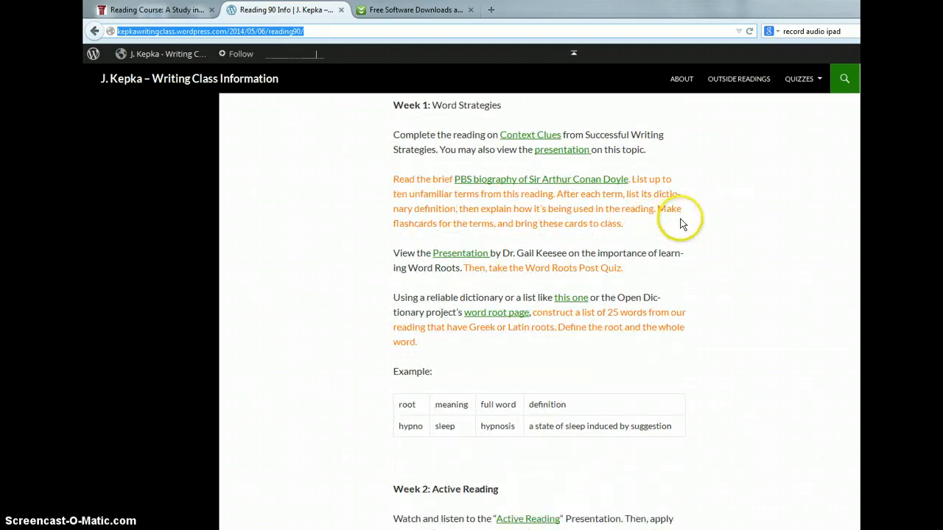
mouse_move(574, 149)
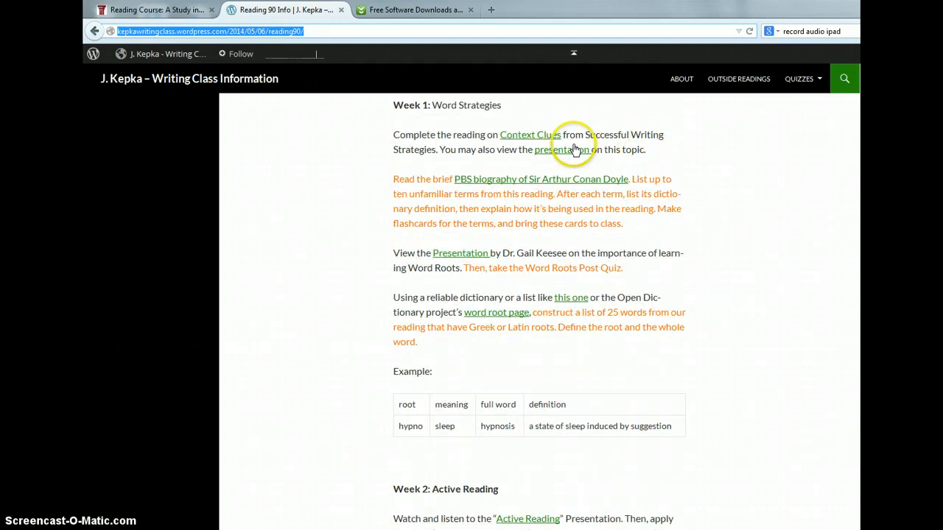
mouse_move(644, 170)
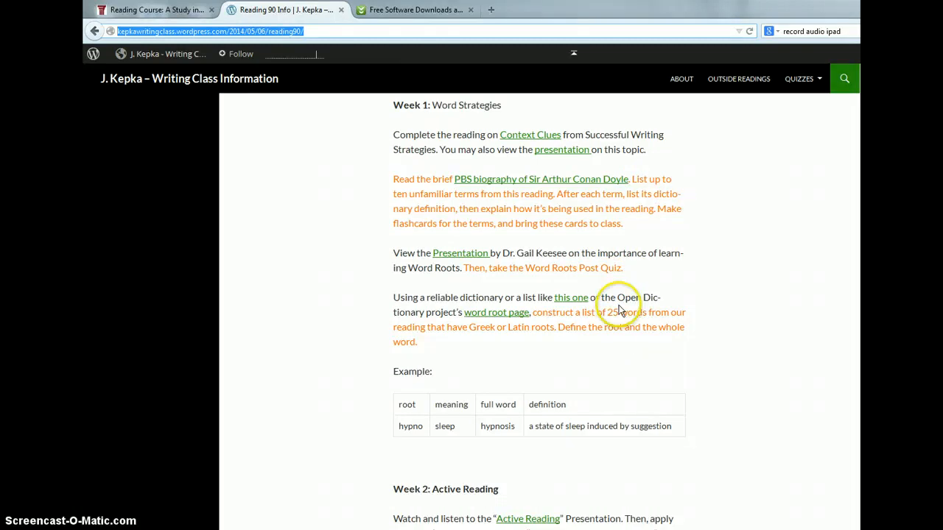
mouse_move(471, 213)
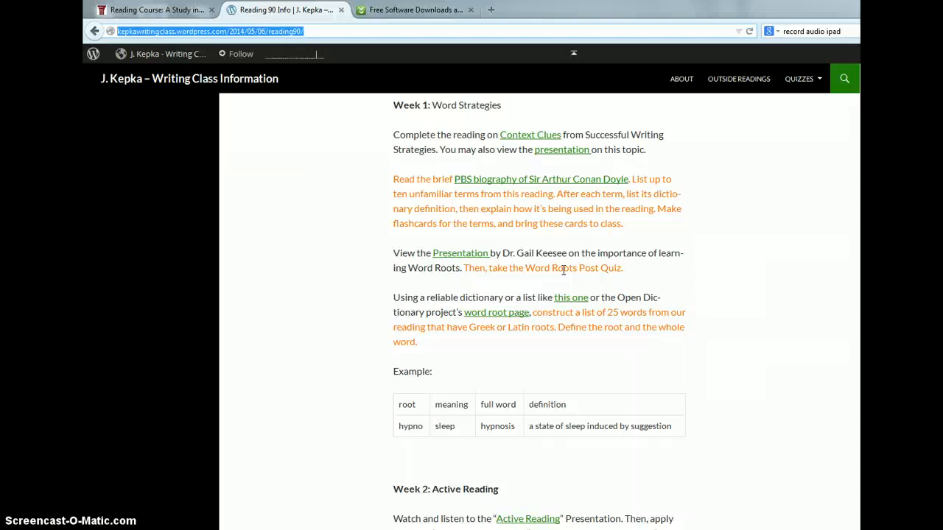
scroll("down", 3)
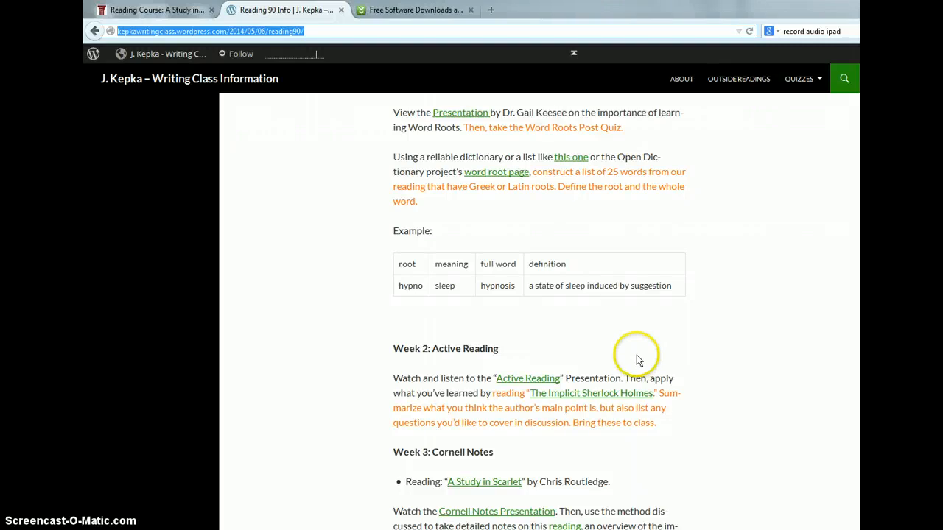
scroll("down", 3)
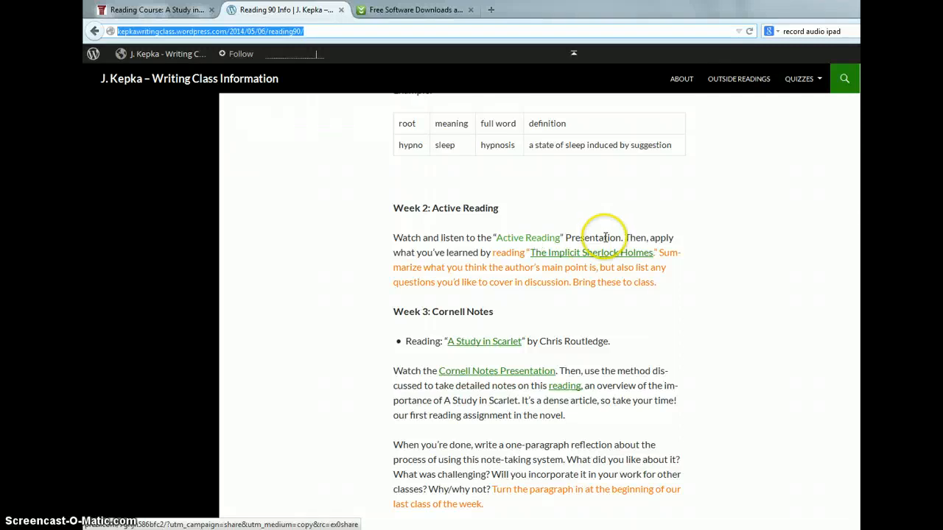
scroll("down", 3)
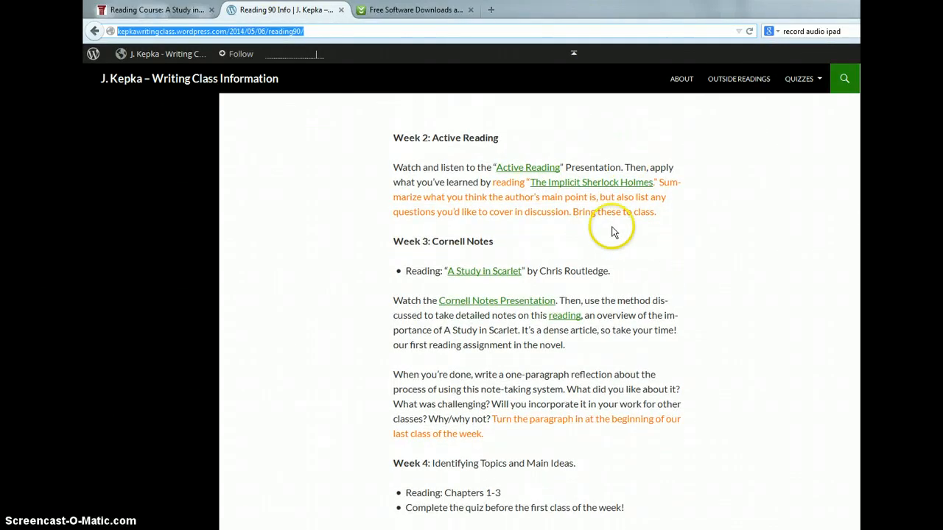
mouse_move(692, 184)
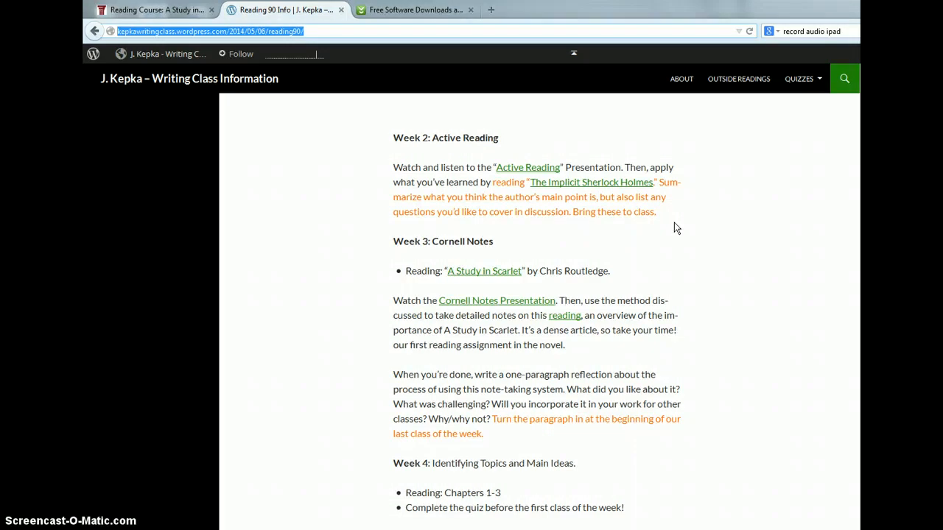
mouse_move(684, 291)
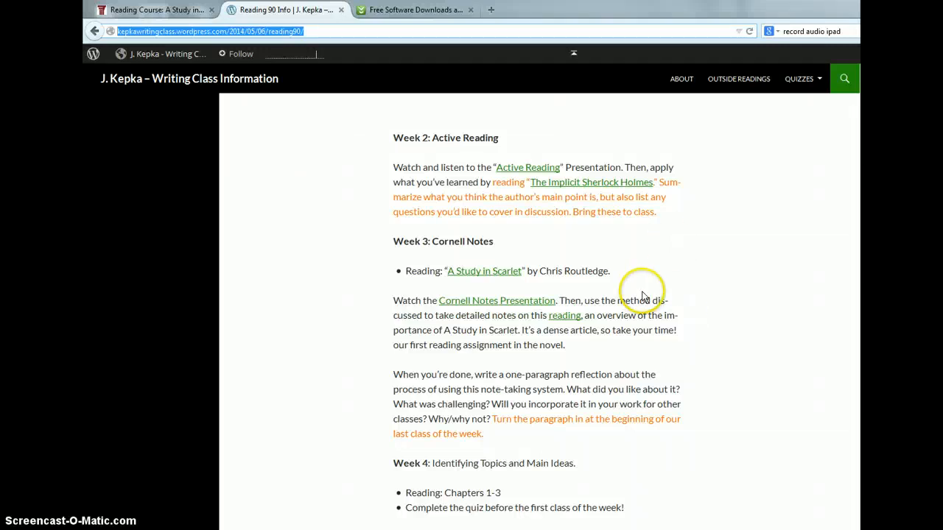
scroll("down", 3)
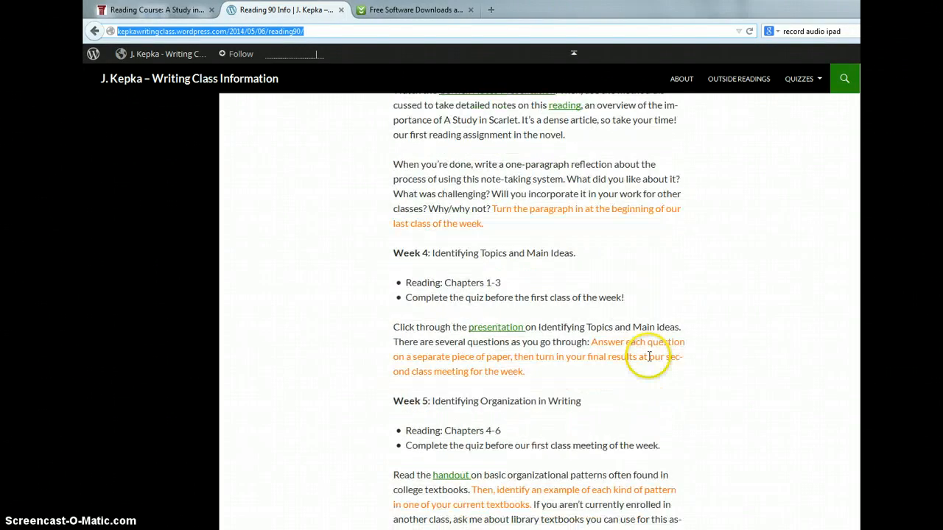
scroll("down", 3)
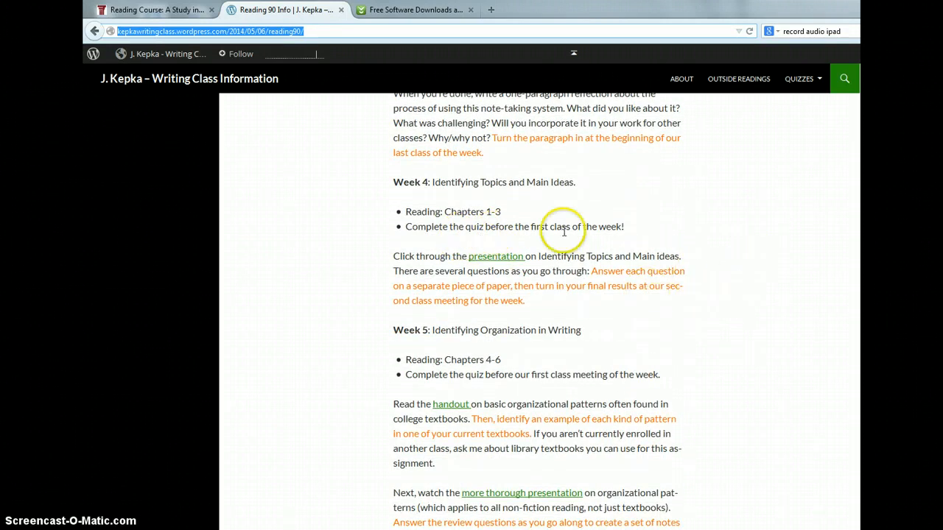
mouse_move(651, 242)
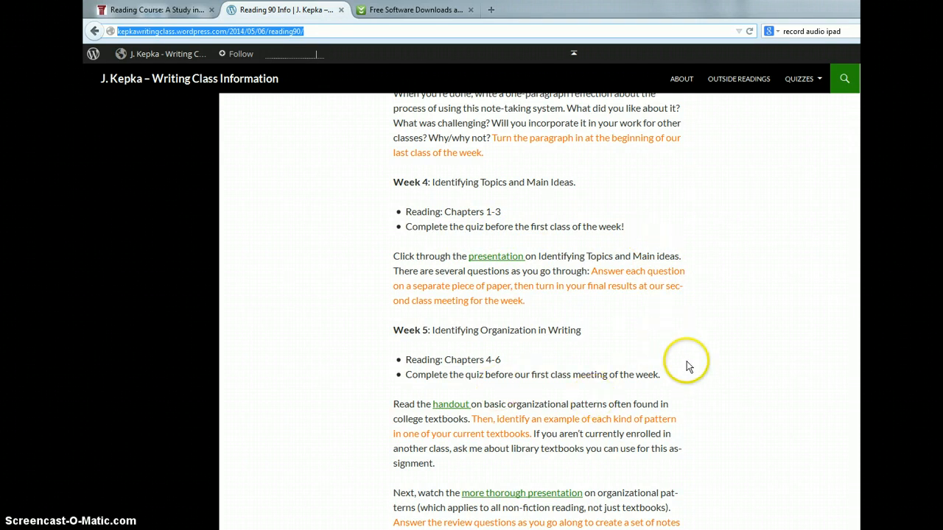
mouse_move(762, 309)
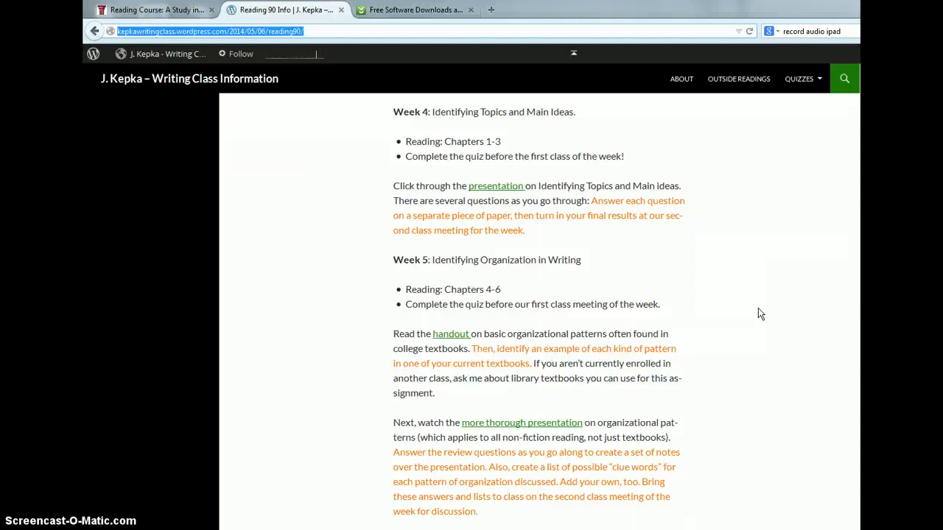
scroll("down", 3)
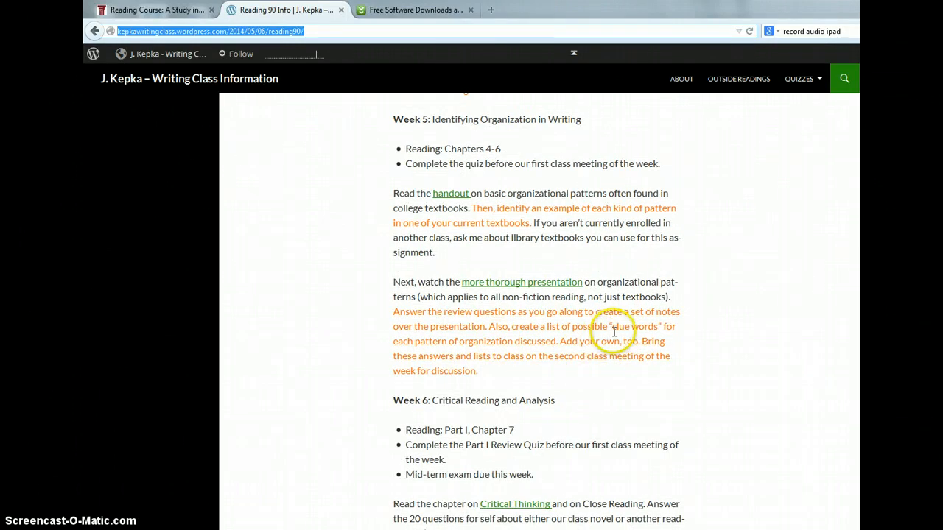
scroll("down", 3)
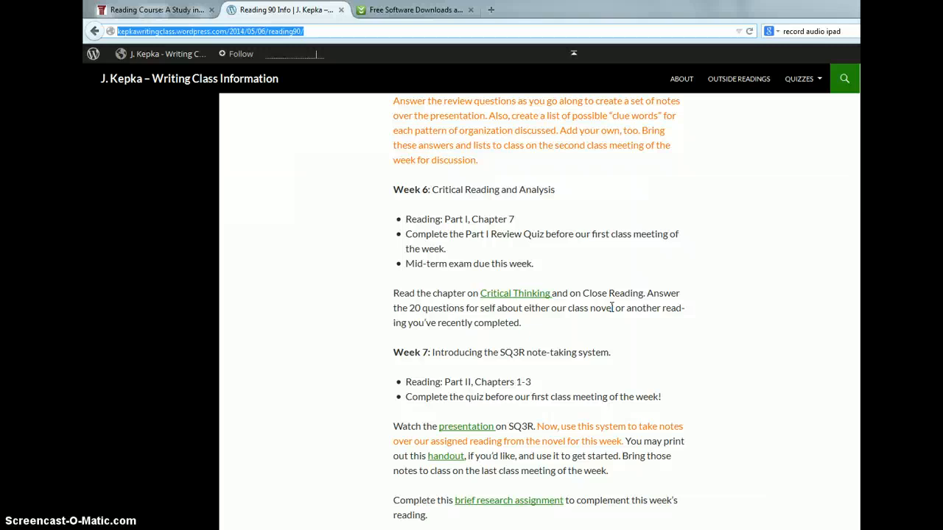
scroll("down", 3)
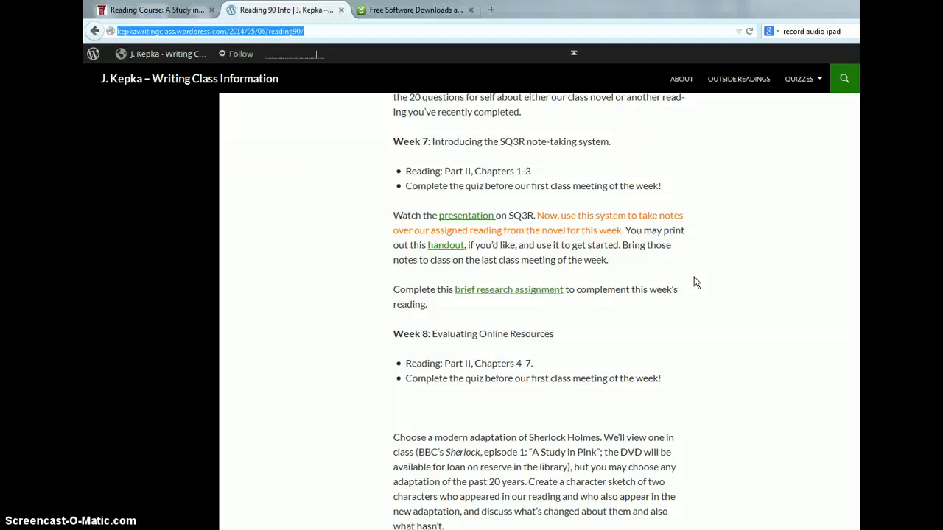
scroll("down", 3)
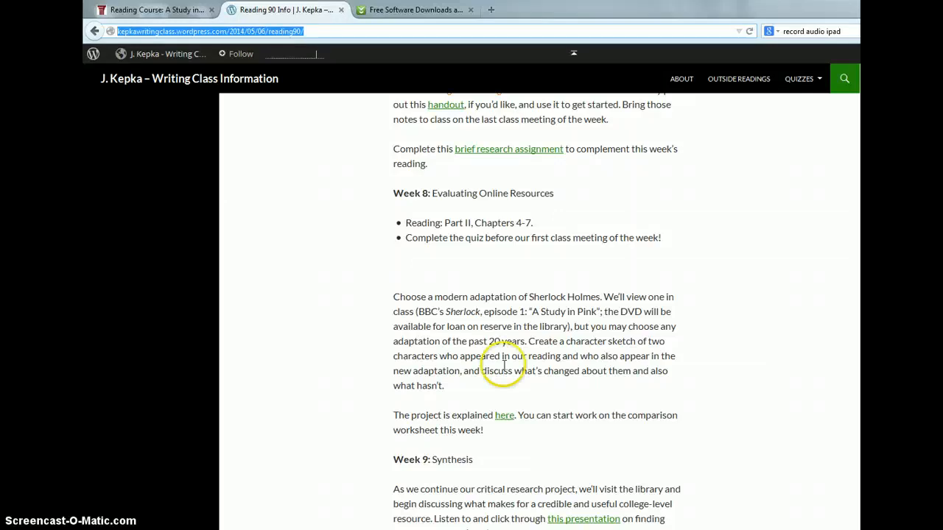
scroll("down", 3)
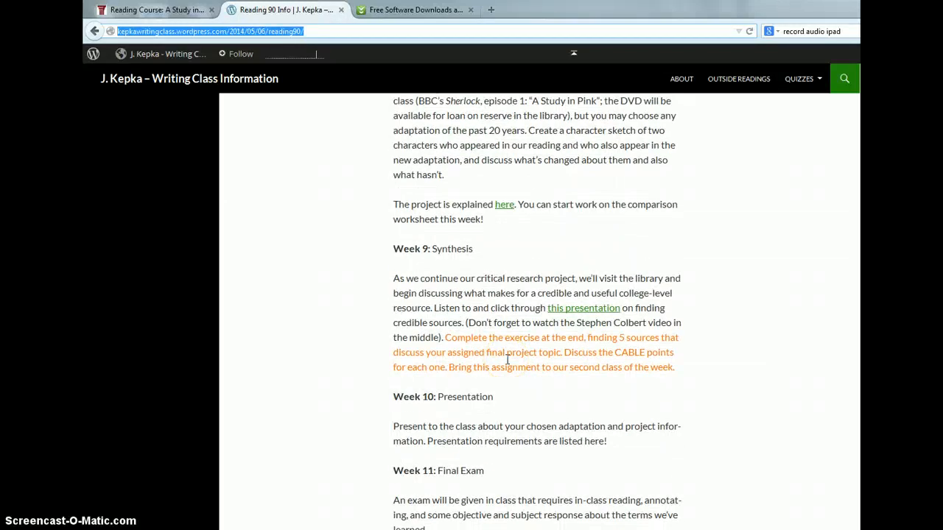
mouse_move(506, 364)
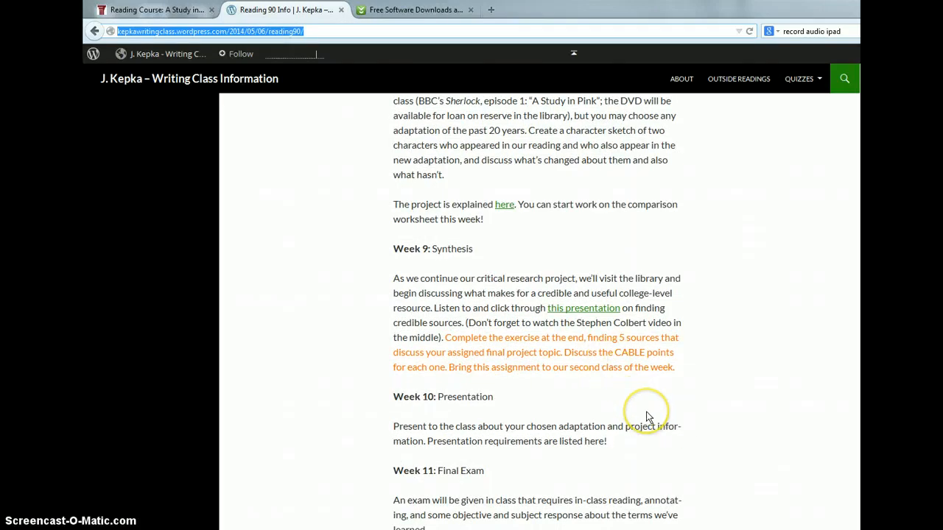
mouse_move(514, 407)
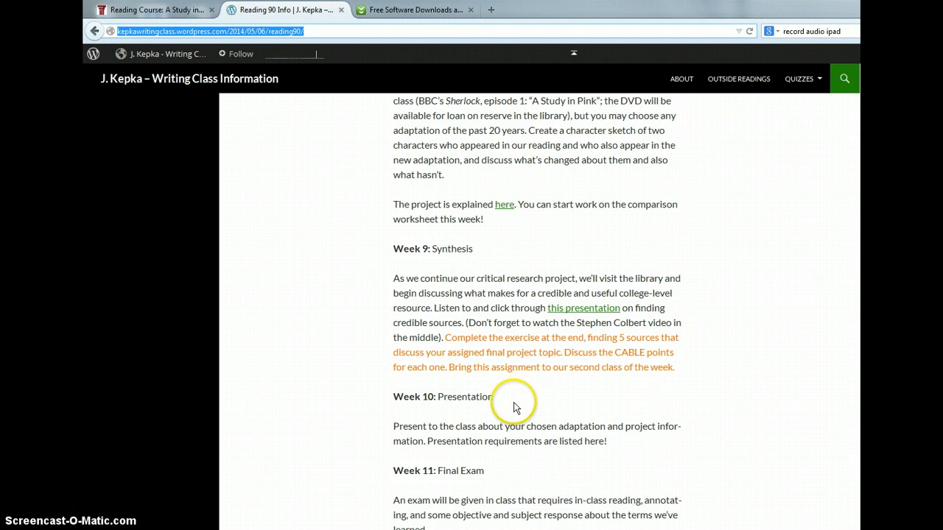
scroll("down", 3)
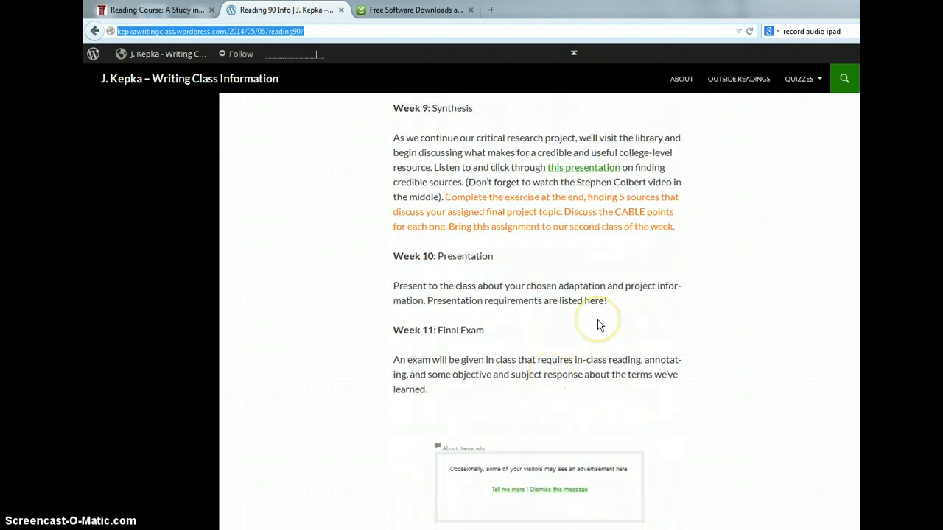